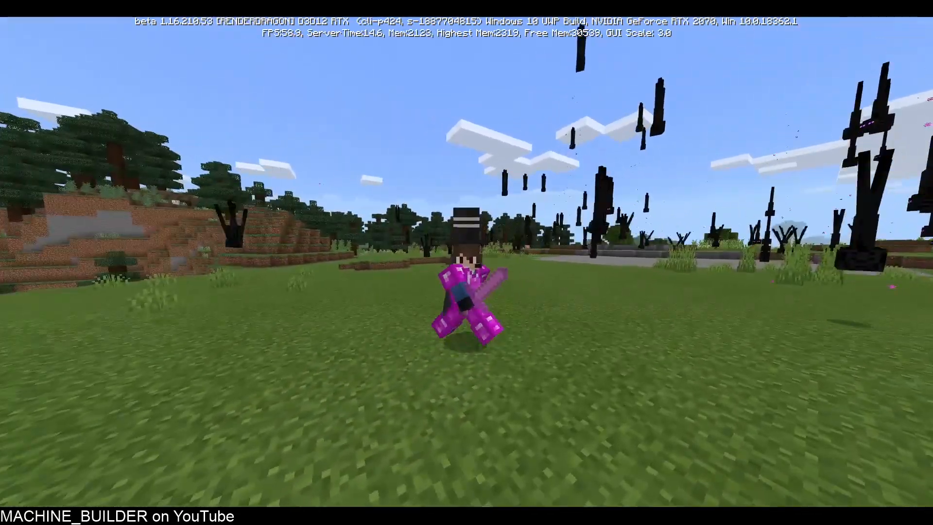
Create an empty file named command_item.json in the behavior pack's items folder
{"action": "key", "text": "e"}
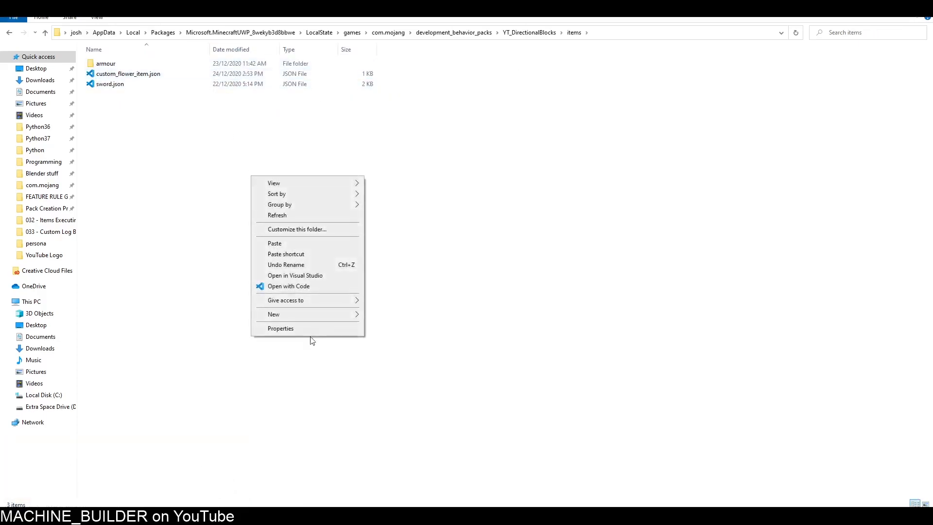
{"action": "left_click", "coordinate": [274, 315]}
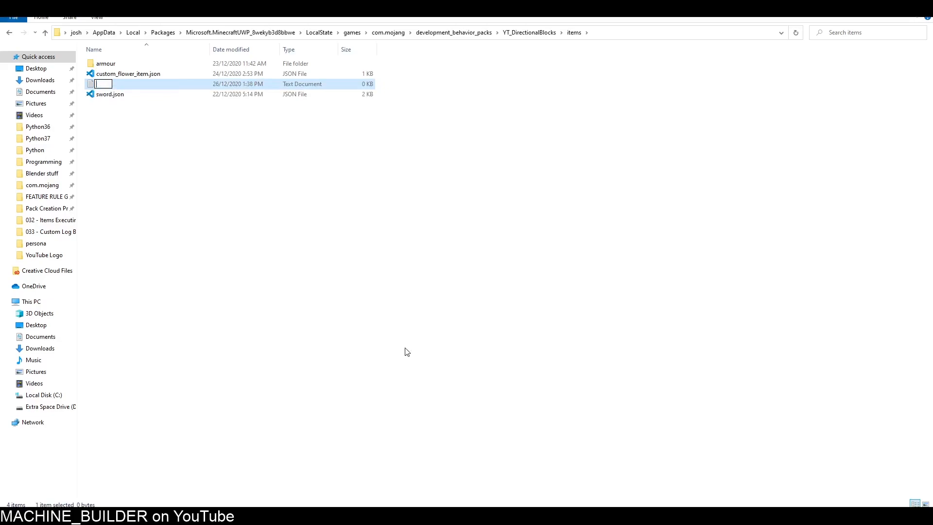
{"action": "type", "text": "command_item.json"}
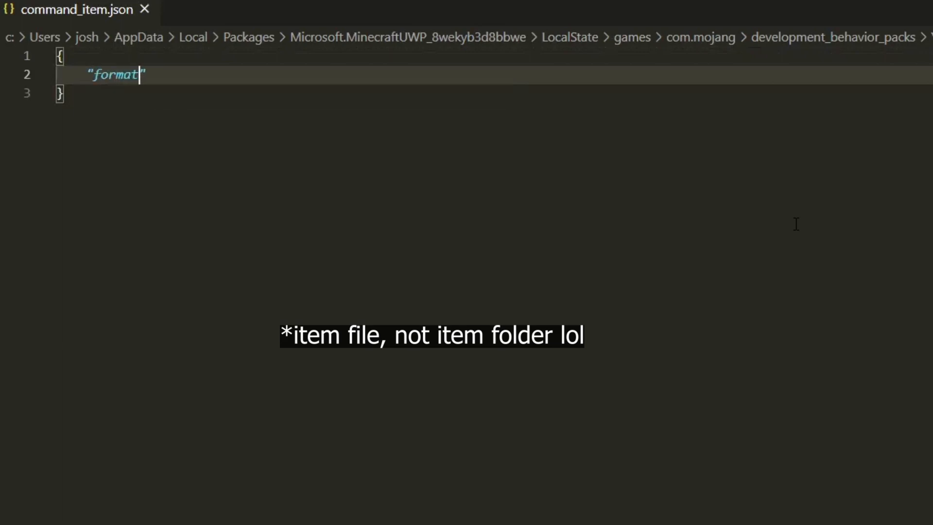
Enter format_version 1.16.100 and a description with identifier machinebuilder:command_item, category equipment
{"action": "type", "text": "_version\": \"1.16\""}
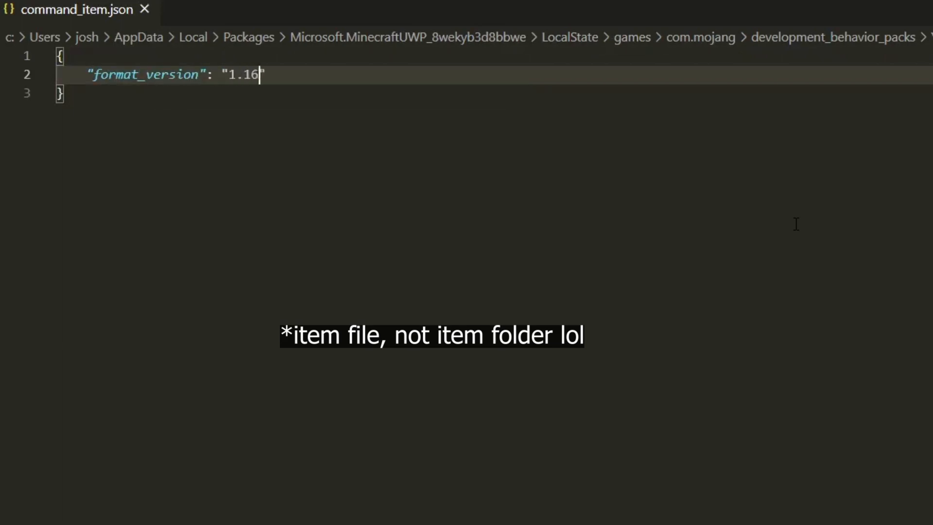
{"action": "type", "text": ".100\","}
{"action": "type", "text": "\"minecraft:item\": {"}
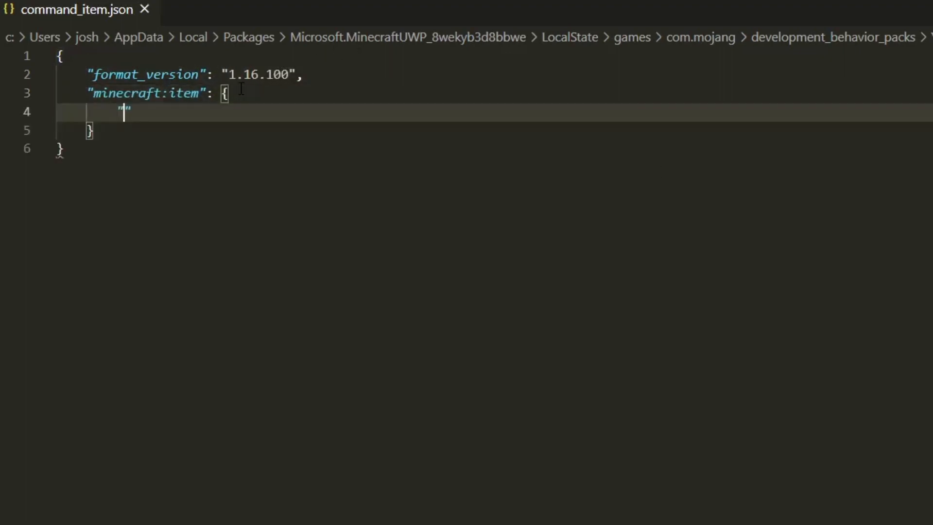
{"action": "type", "text": "description\": {"}
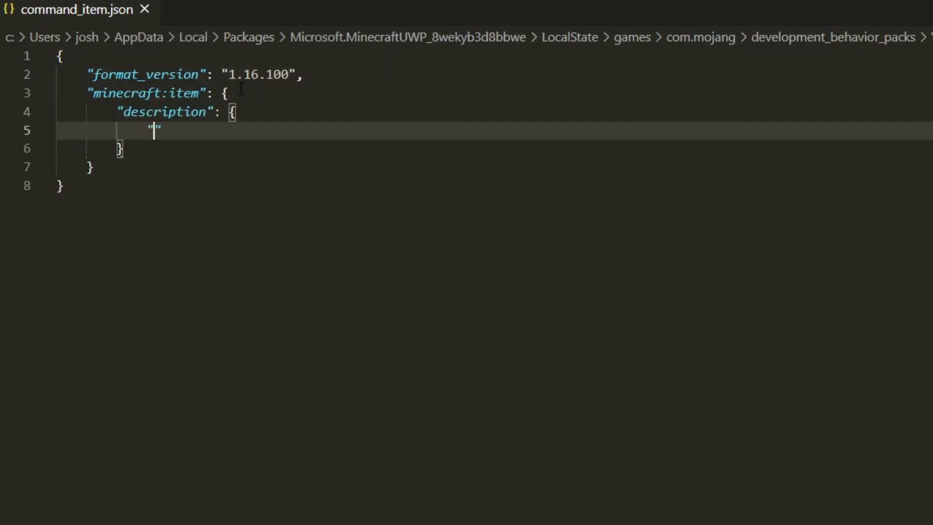
{"action": "type", "text": "identii"}
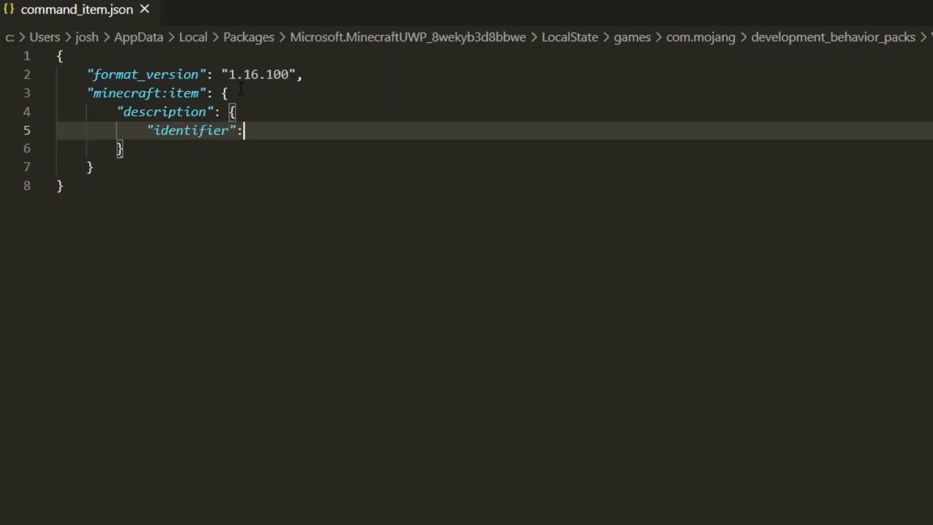
{"action": "type", "text": "\"machinebuilder:"}
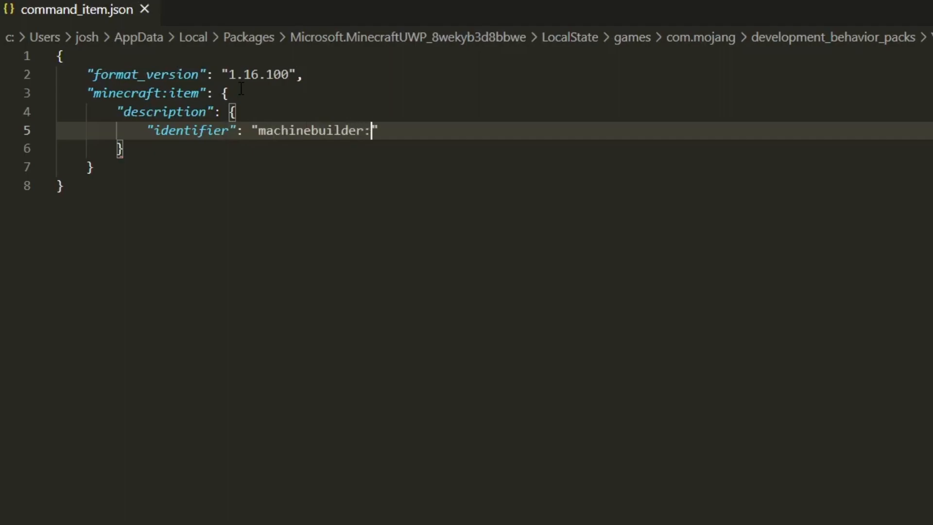
{"action": "type", "text": "command_item"}
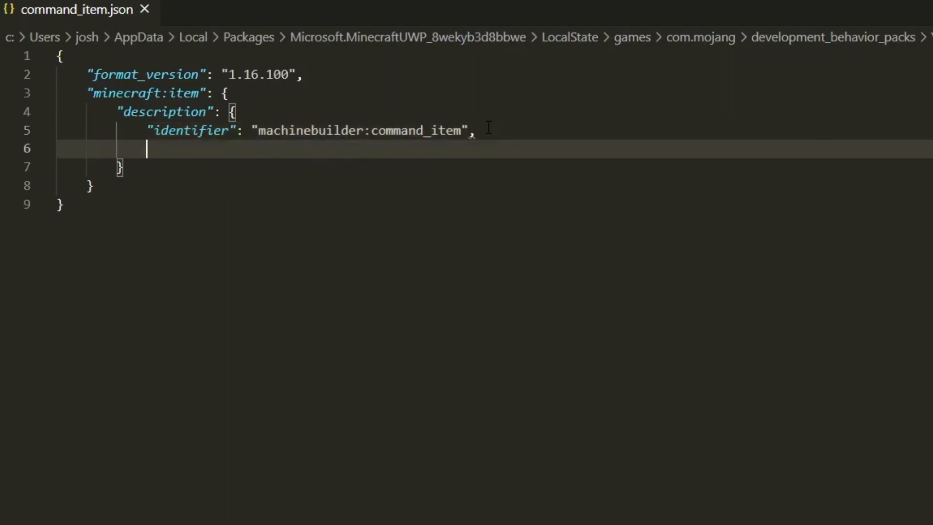
{"action": "type", "text": "\"categ\""}
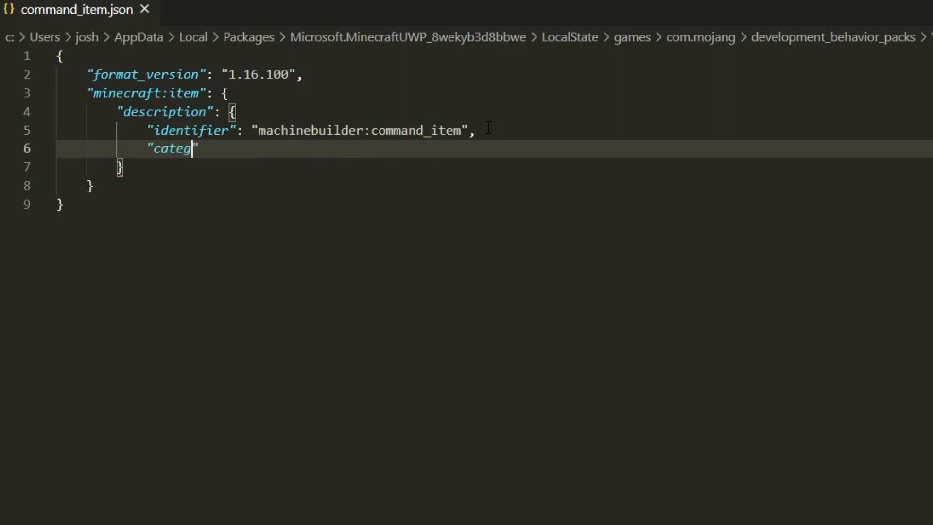
{"action": "type", "text": "ory\": \"eqio\""}
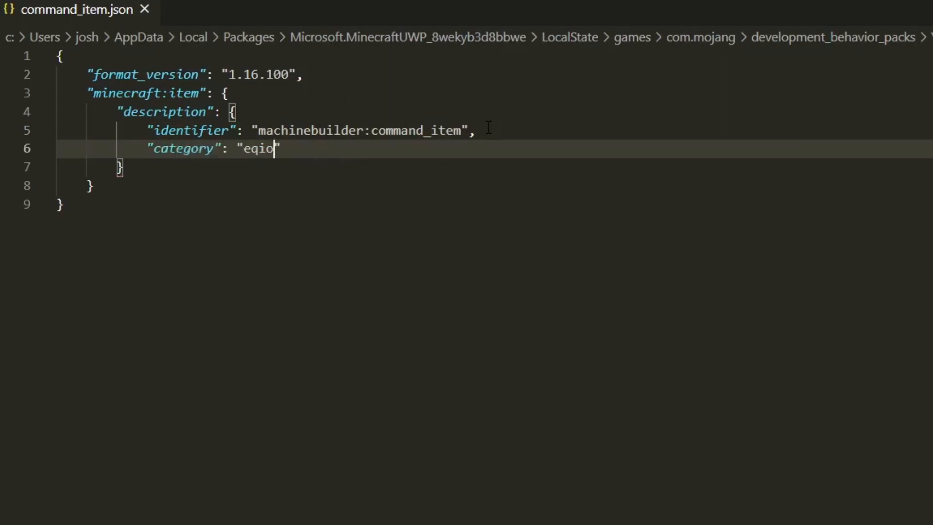
{"action": "type", "text": "equipment"}
{"action": "type", "text": "\"compo"}
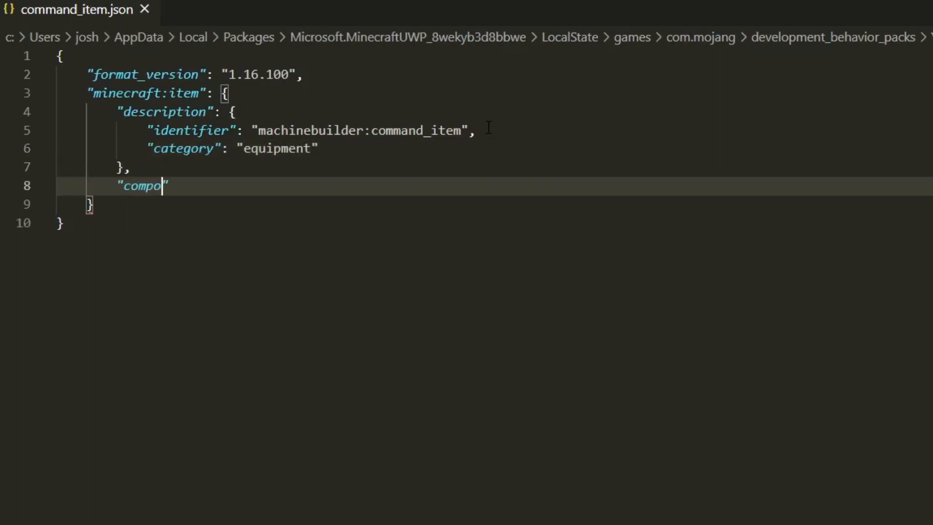
Add a components block containing minecraft:max_stack_size
{"action": "type", "text": "nents\": {"}
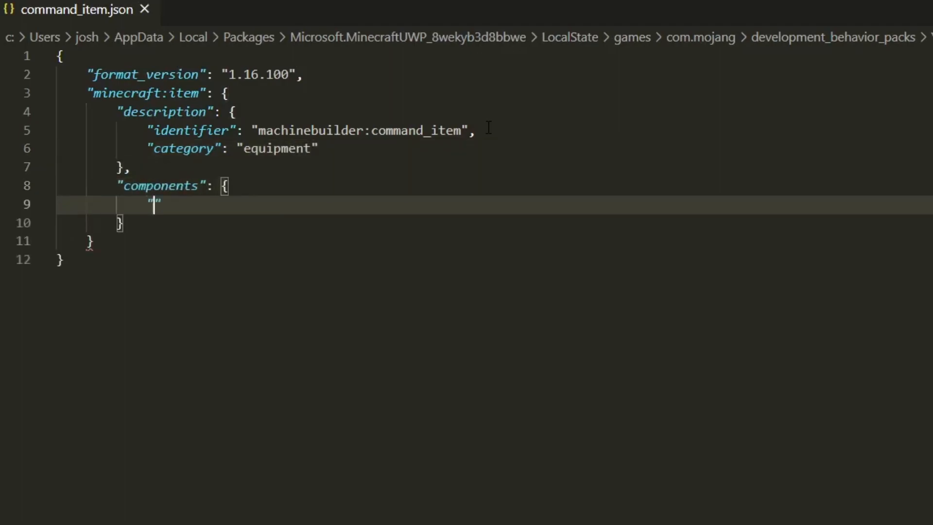
{"action": "type", "text": "minecraft:max"}
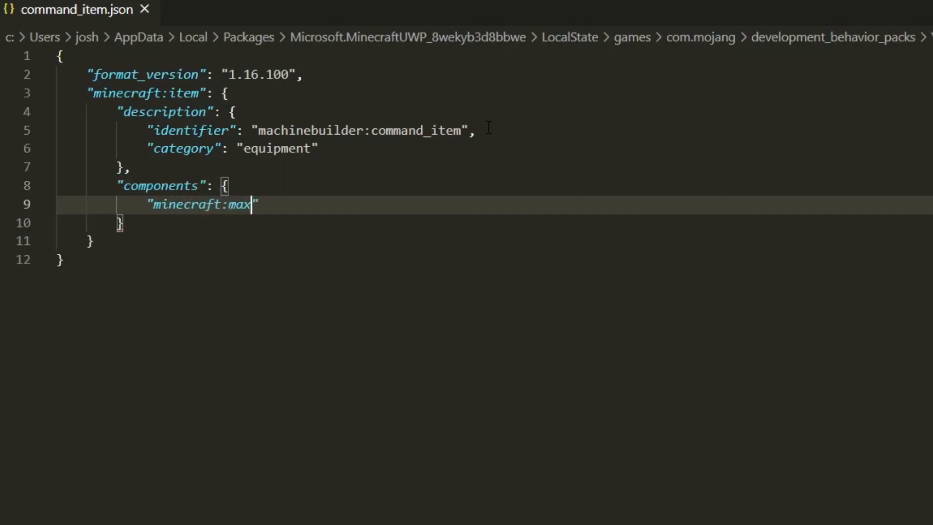
{"action": "type", "text": "_stack_size\": 1"}
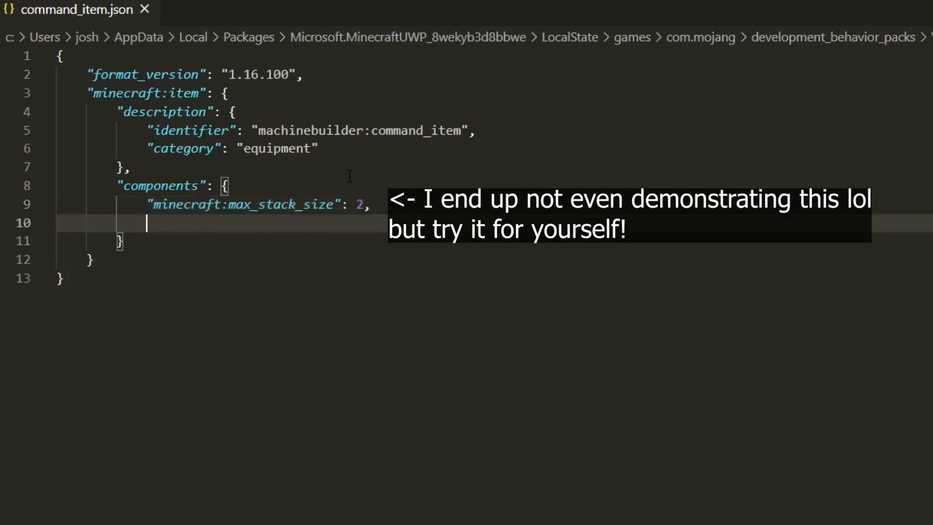
{"action": "type", "text": "\"mi\""}
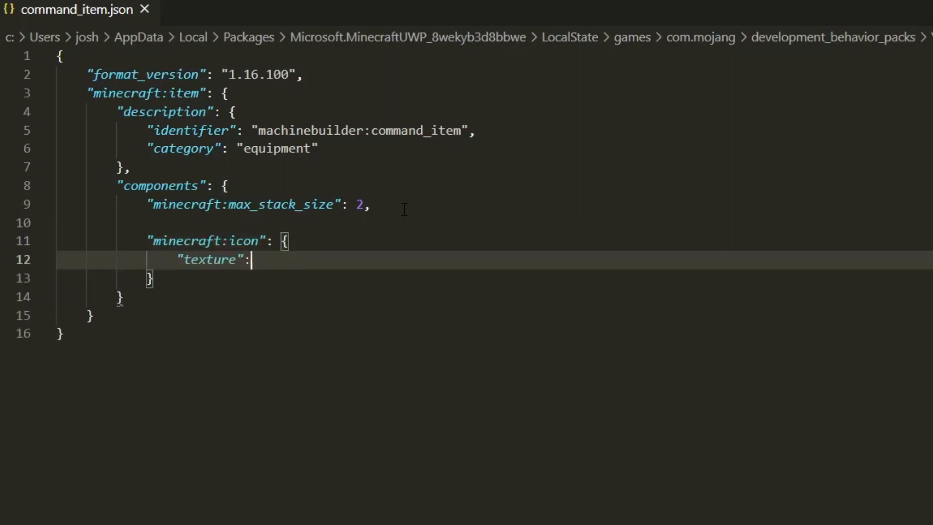
Set the icon texture to machinebuilder_command_item and the display name to 'Command Item'
{"action": "type", "text": "\"machinebuilder\""}
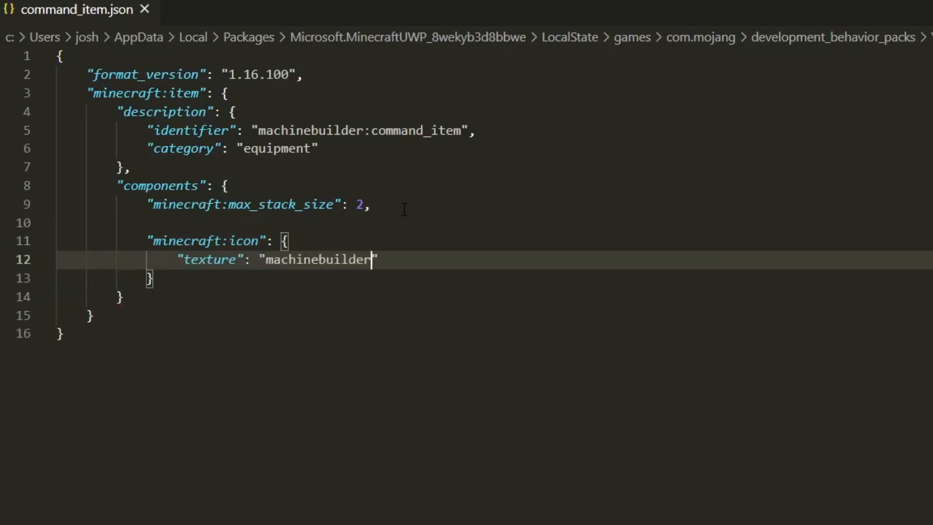
{"action": "type", "text": "_command_item\","}
{"action": "type", "text": "\"minecraft:"}
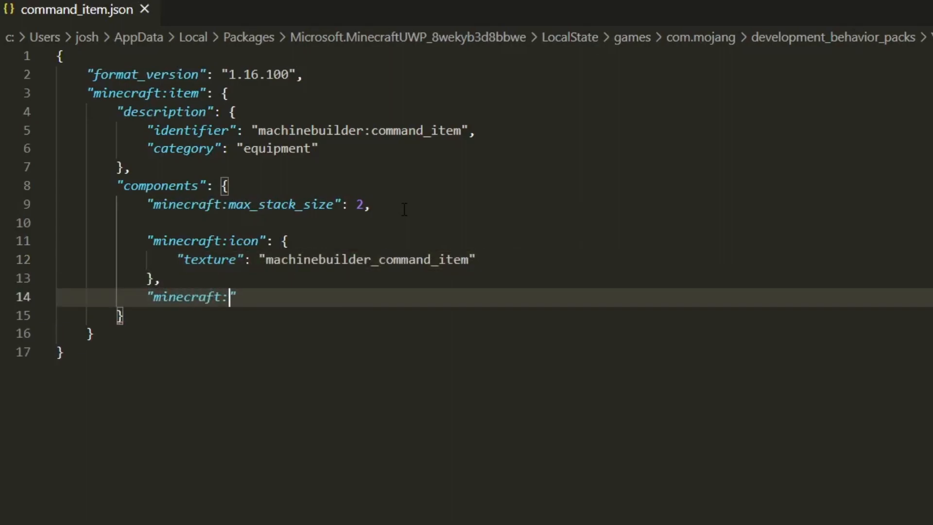
{"action": "type", "text": "display_name"}
{"action": "type", "text": "\"v"}
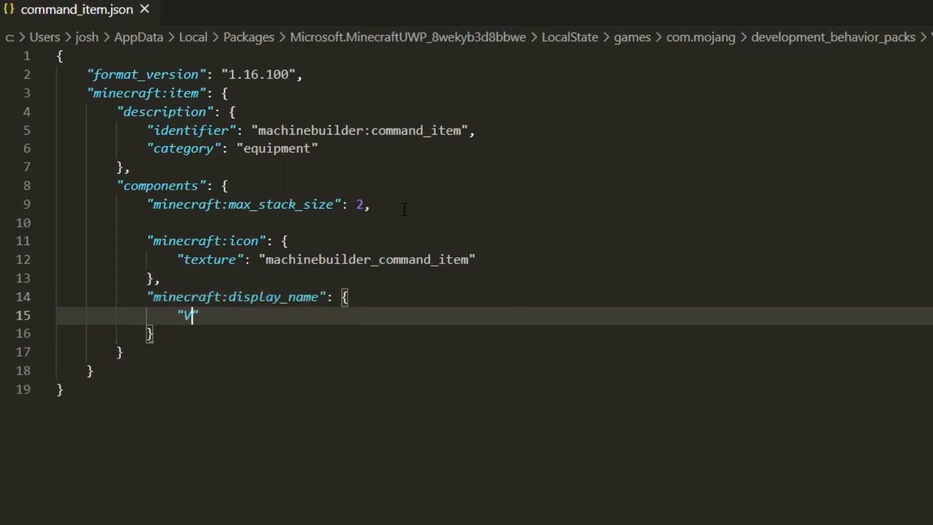
{"action": "type", "text": "alue\": \"Command Item"}
{"action": "left_click", "coordinate": [494, 333]}
{"action": "type", "text": ","}
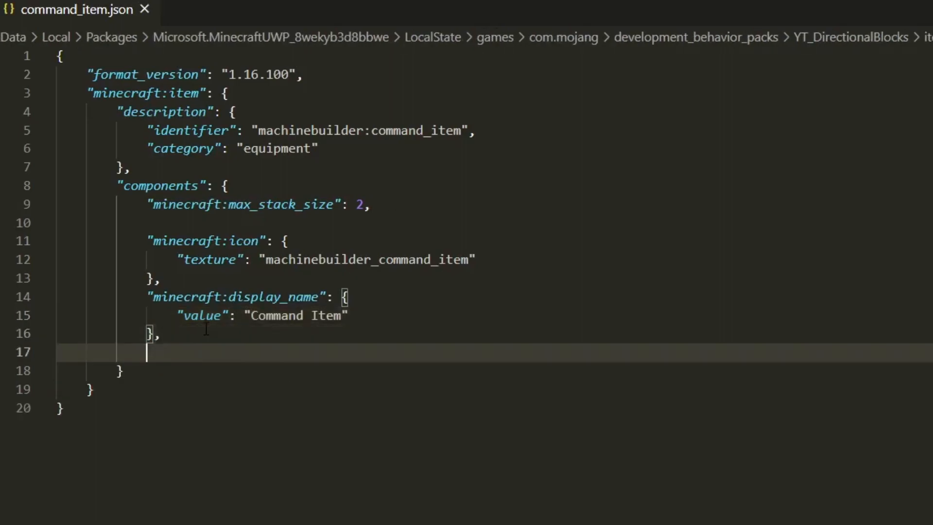
Add minecraft:on_use triggering the use_item event and start the events block
{"action": "type", "text": "\"minecraft:on\""}
{"action": "type", "text": "\"on"}
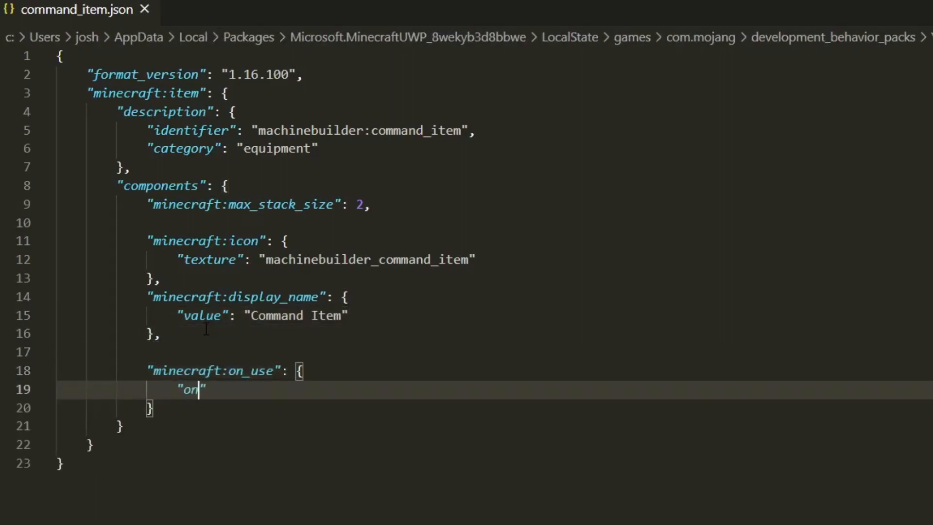
{"action": "type", "text": "_use"}
{"action": "type", "text": "\"event"}
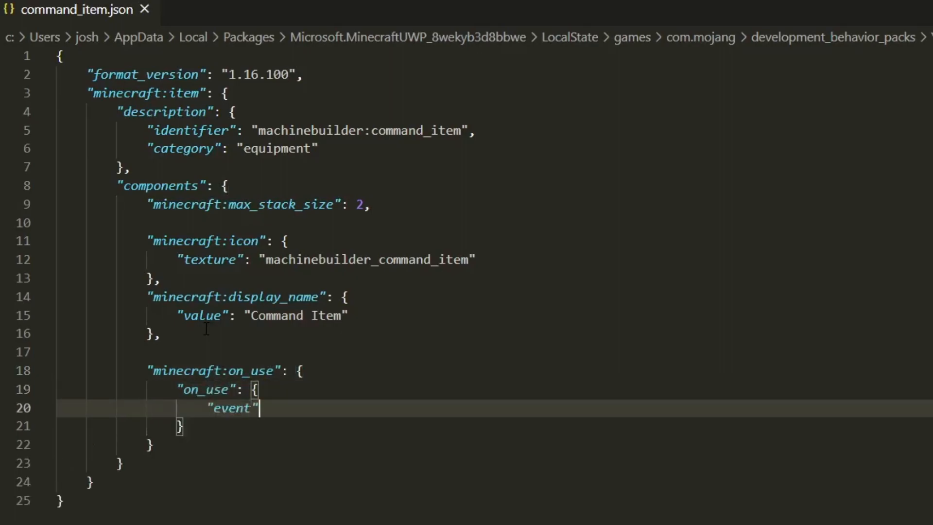
{"action": "type", "text": ": \"use_item\""}
{"action": "type", "text": "\"even"}
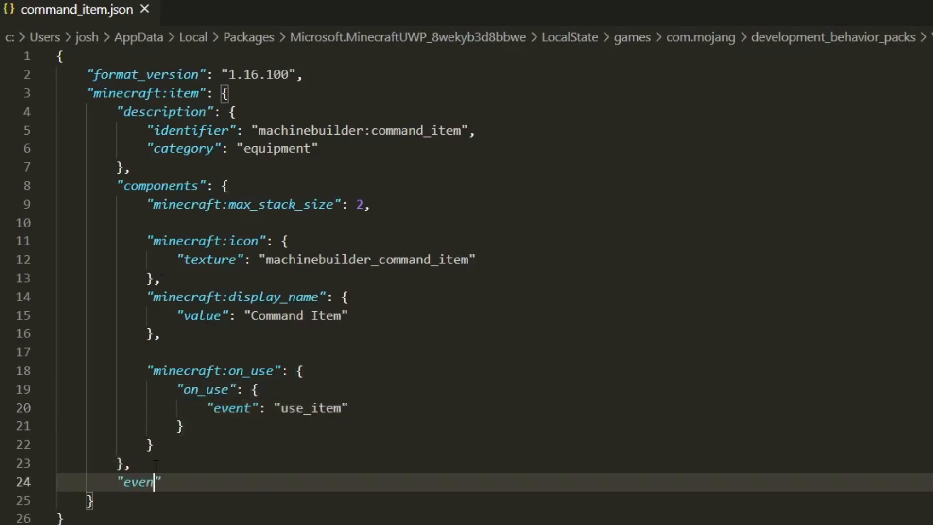
{"action": "type", "text": "ts\": {"}
{"action": "type", "text": "\"sw"}
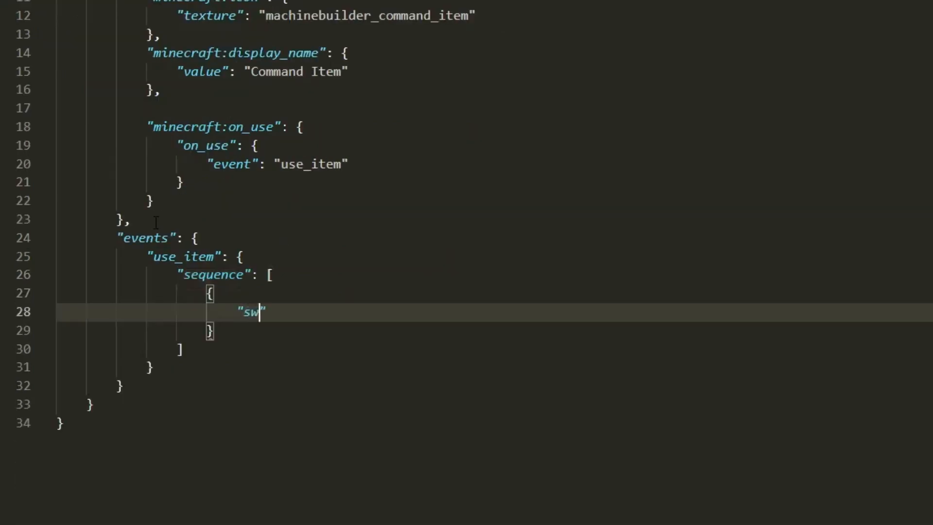
In use_item, add a swing entry and a run_command block with a command array
{"action": "type", "text": "ing\": {"}
{"action": "left_click", "coordinate": [495, 330]}
{"action": "type", "text": ","}
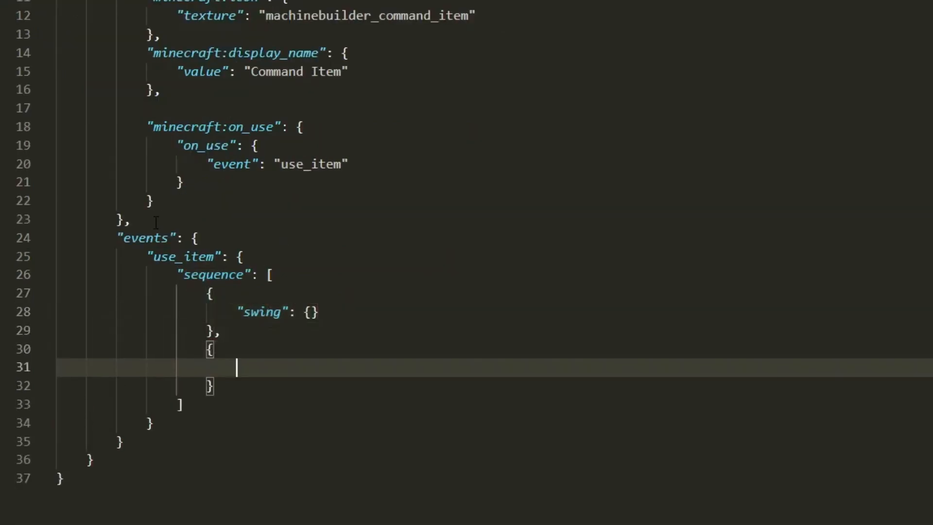
{"action": "type", "text": "\"run_command\":"}
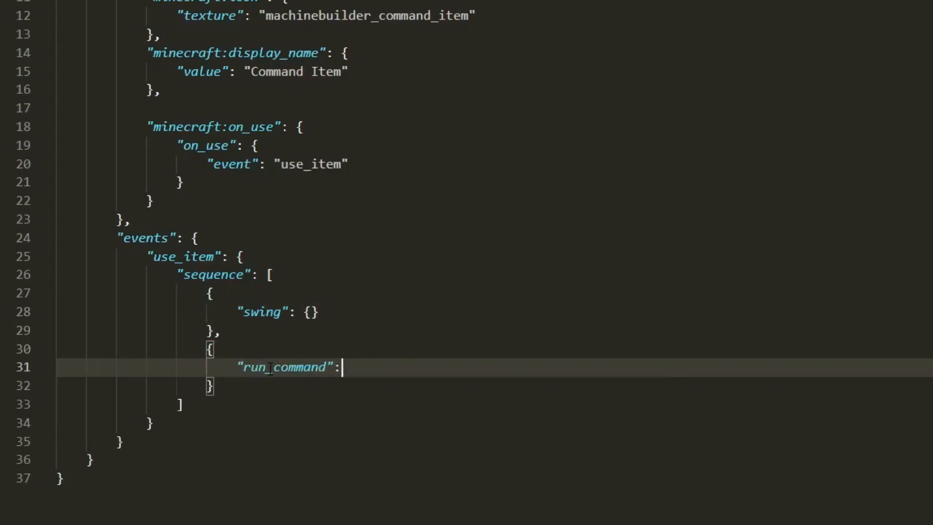
{"action": "type", "text": "{"}
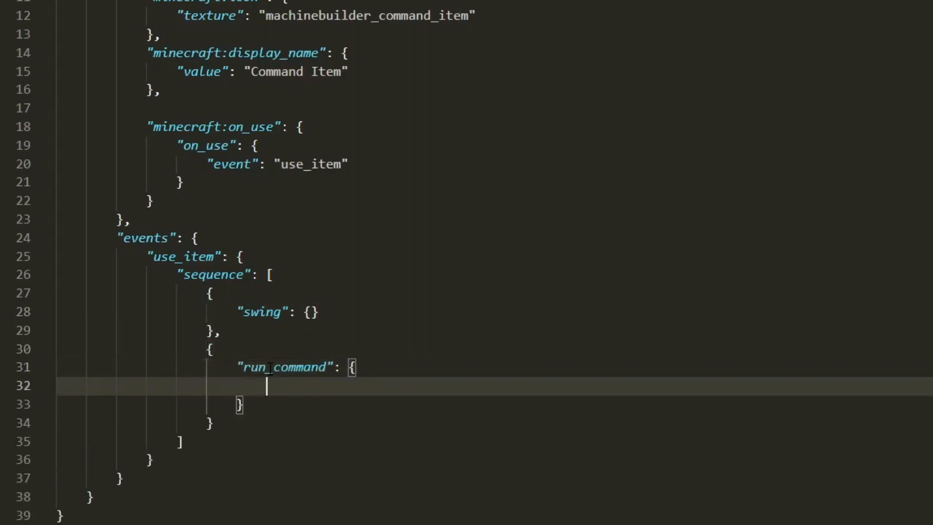
{"action": "type", "text": "\"command\": ["}
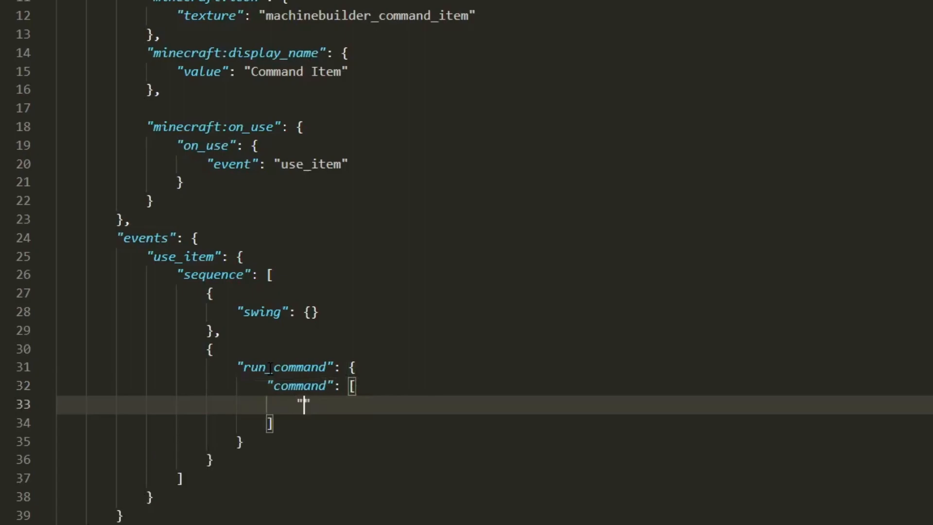
List commands 'effect @p regeneration 5' and 'say this item can execute commands!'
{"action": "type", "text": "effect @"}
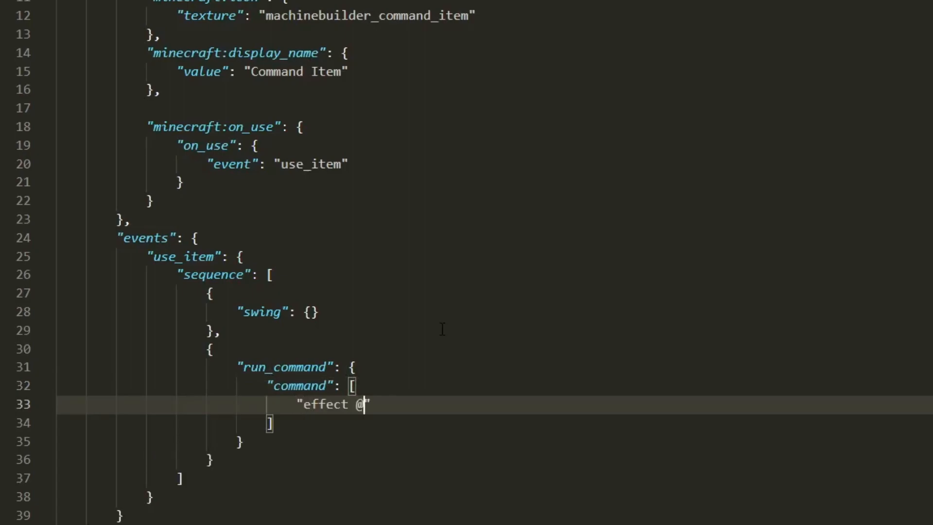
{"action": "type", "text": "p"}
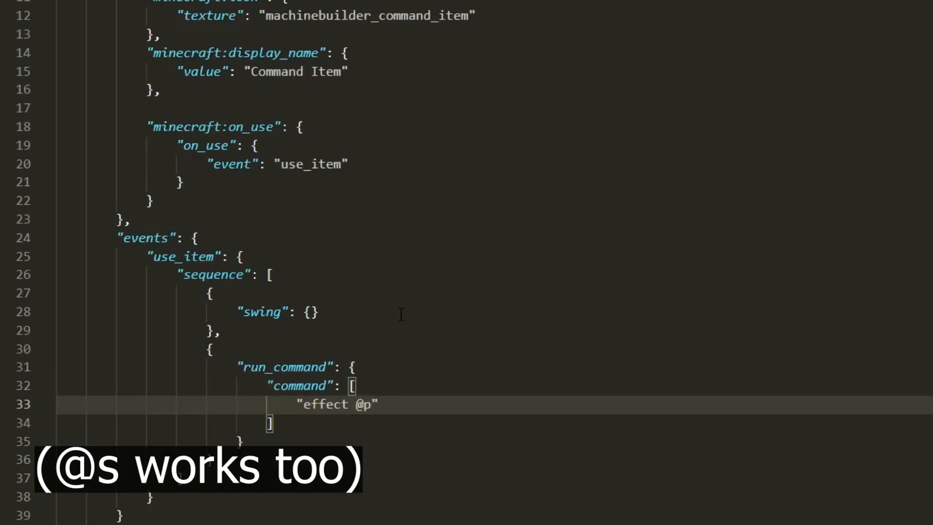
{"action": "type", "text": "reg"}
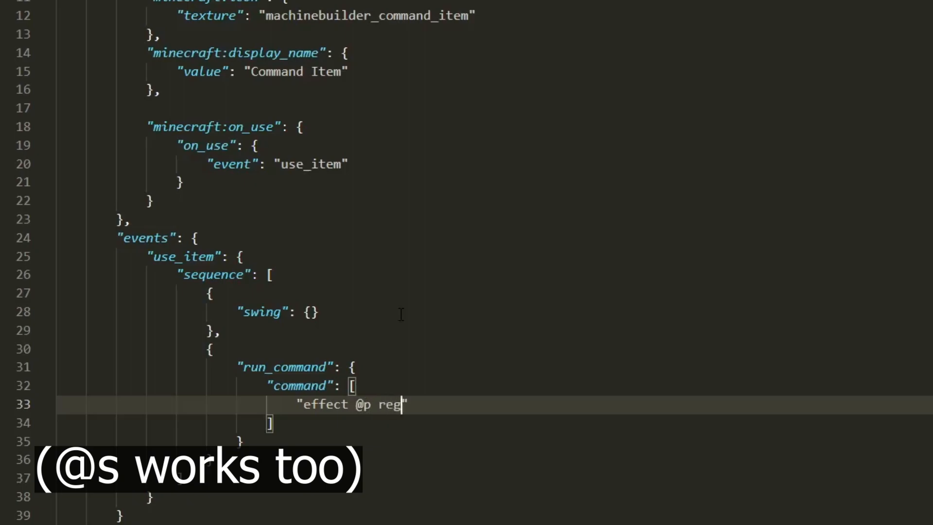
{"action": "type", "text": "eneration 5 5 true"}
{"action": "type", "text": "\""}
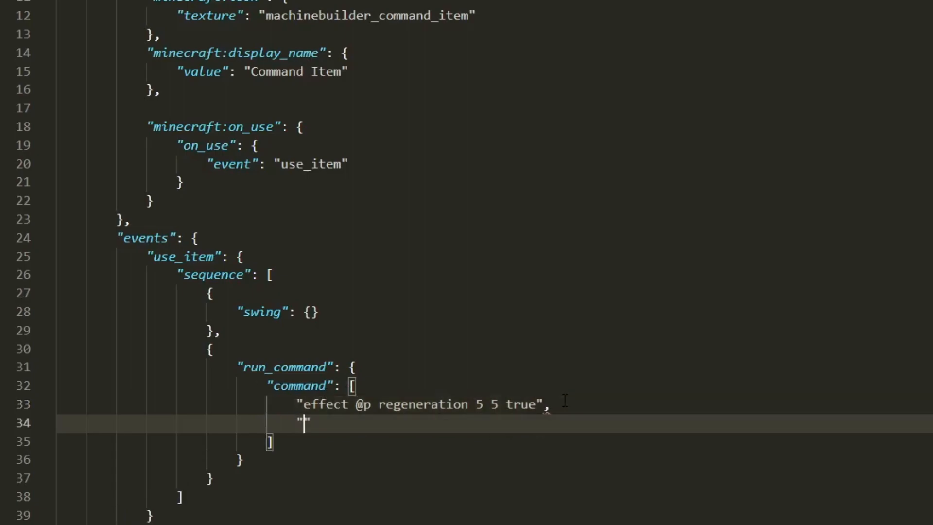
{"action": "type", "text": "say this"}
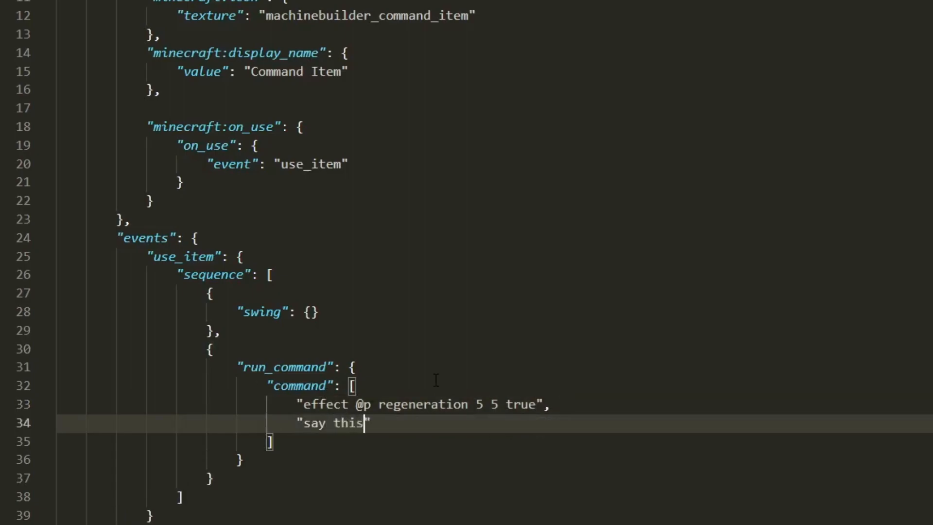
{"action": "type", "text": "item can execute"}
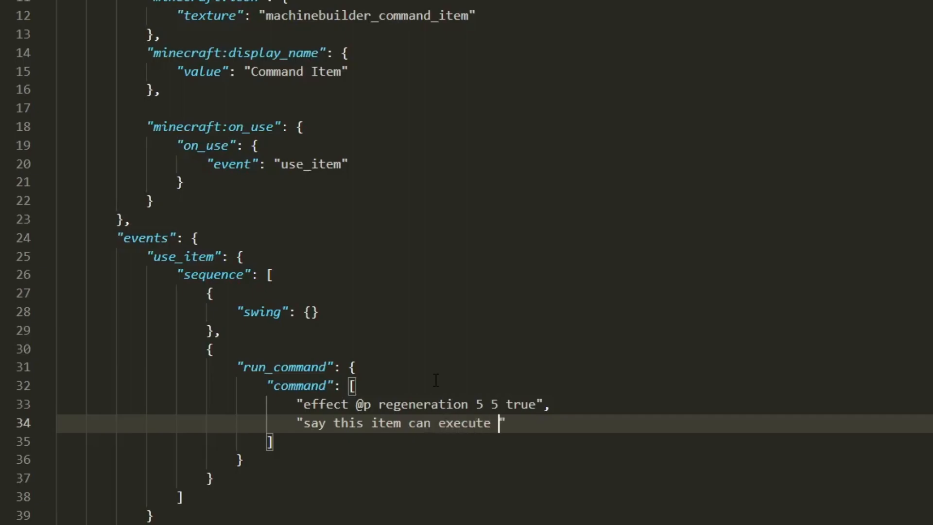
{"action": "type", "text": "commands!"}
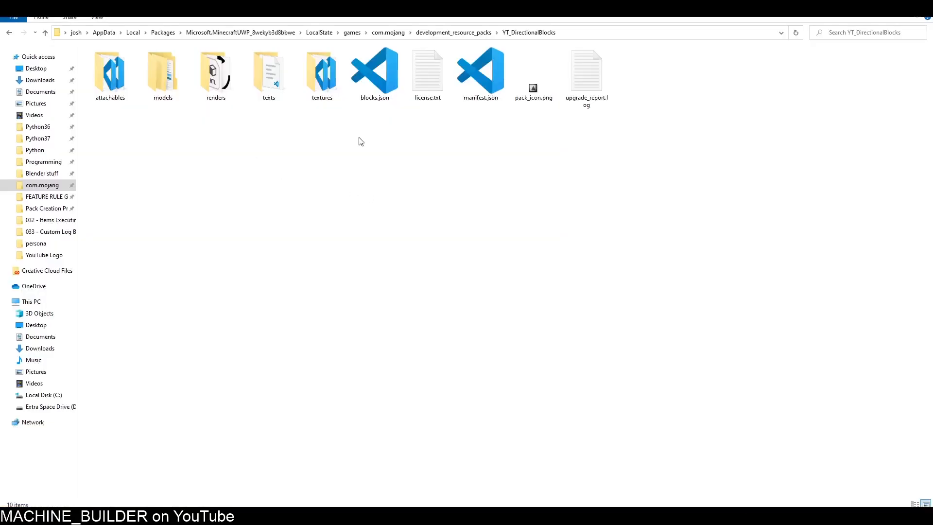
Confirm mb_command_item.png in textures/items, then open item_texture.json
{"action": "double_click", "coordinate": [321, 72]}
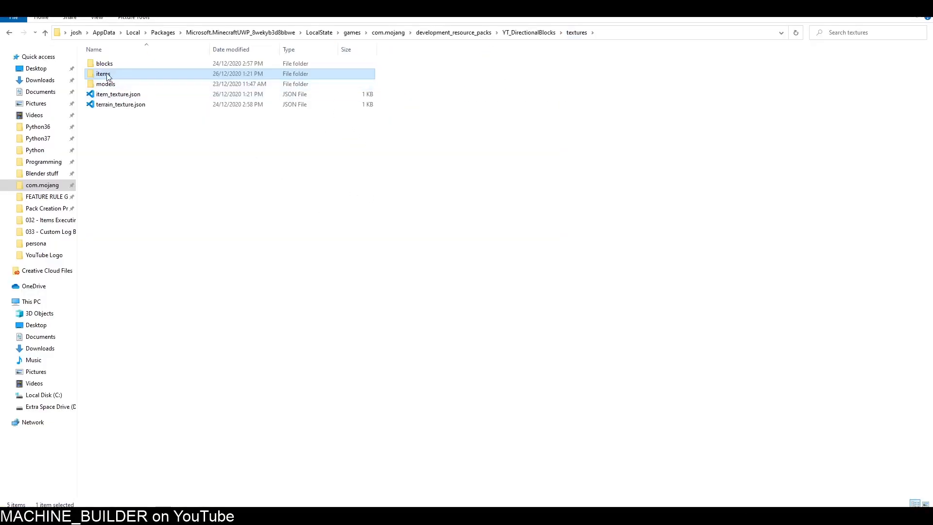
{"action": "double_click", "coordinate": [103, 74]}
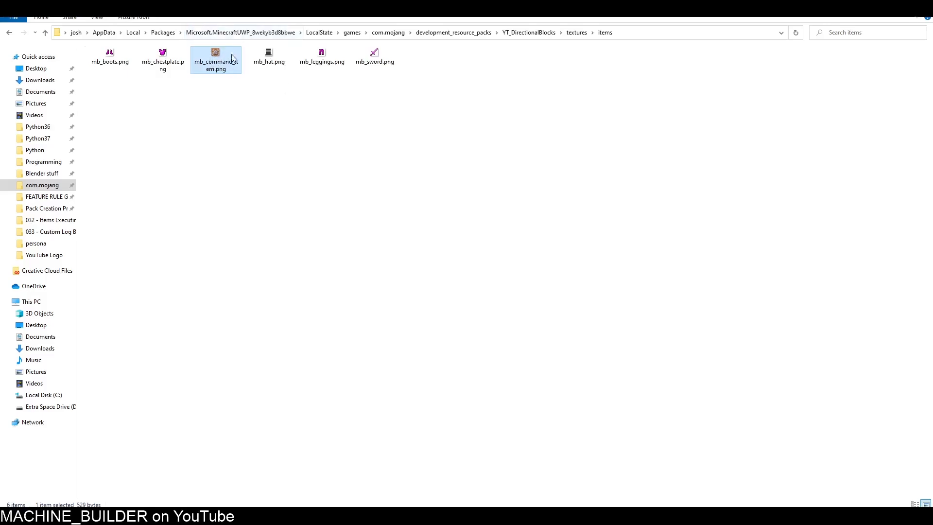
{"action": "left_click", "coordinate": [576, 32]}
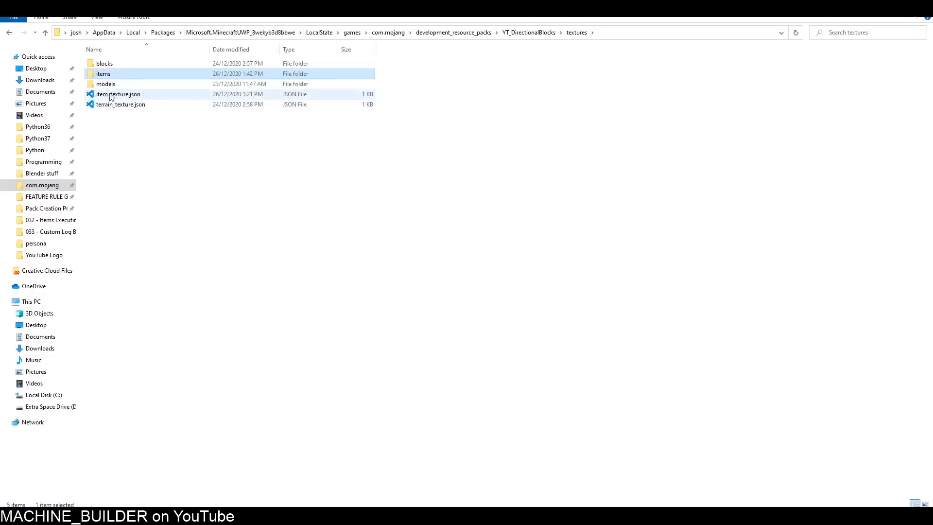
{"action": "double_click", "coordinate": [110, 93]}
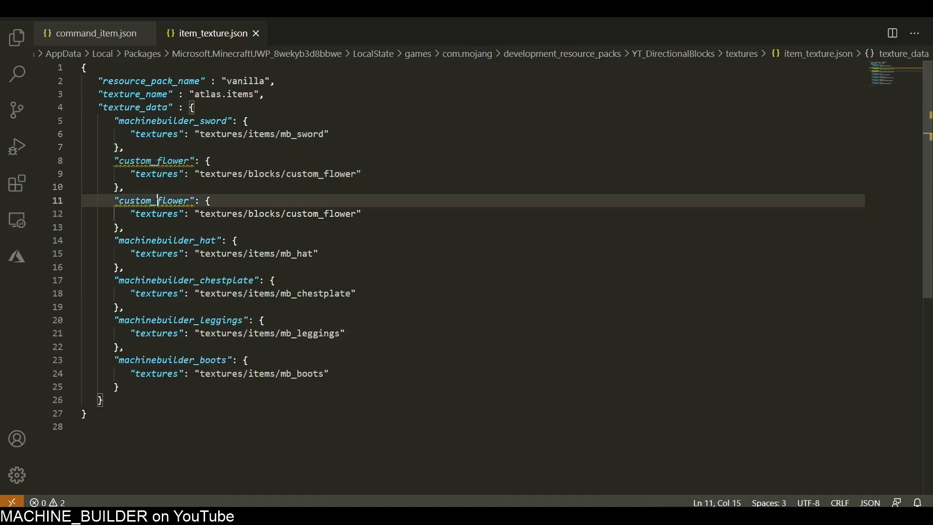
Rename the duplicate custom_flower entry to machinebuilder_command_item using texture mb_command_item, then return to Minecraft
{"action": "type", "text": "machineb\": {"}
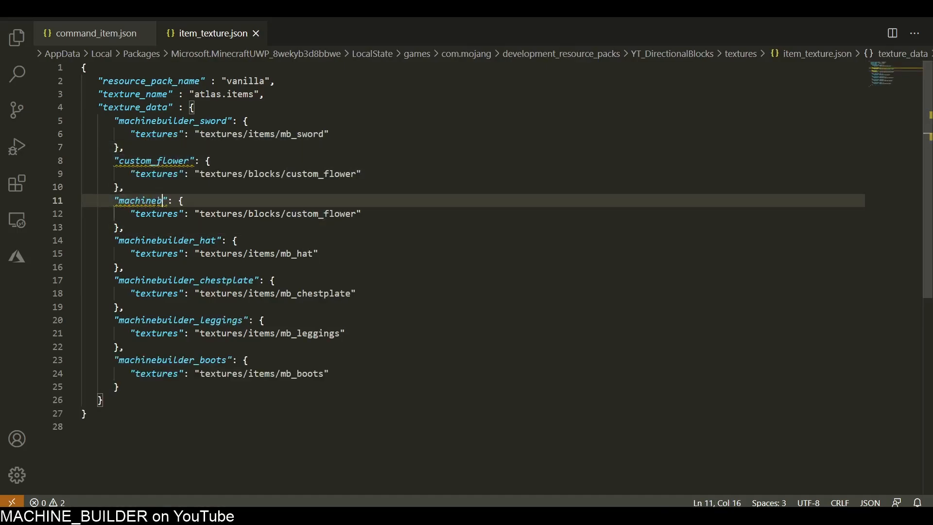
{"action": "type", "text": "uilder_command_item"}
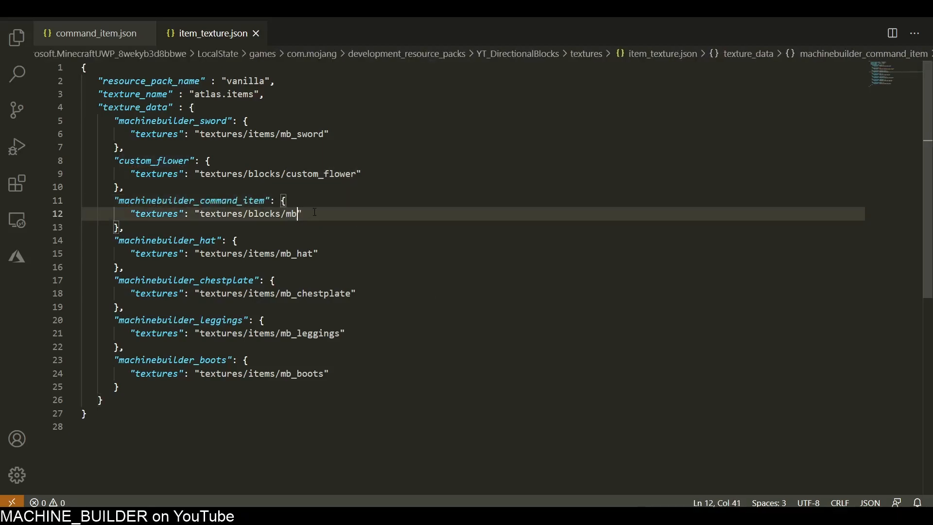
{"action": "type", "text": "_command_item"}
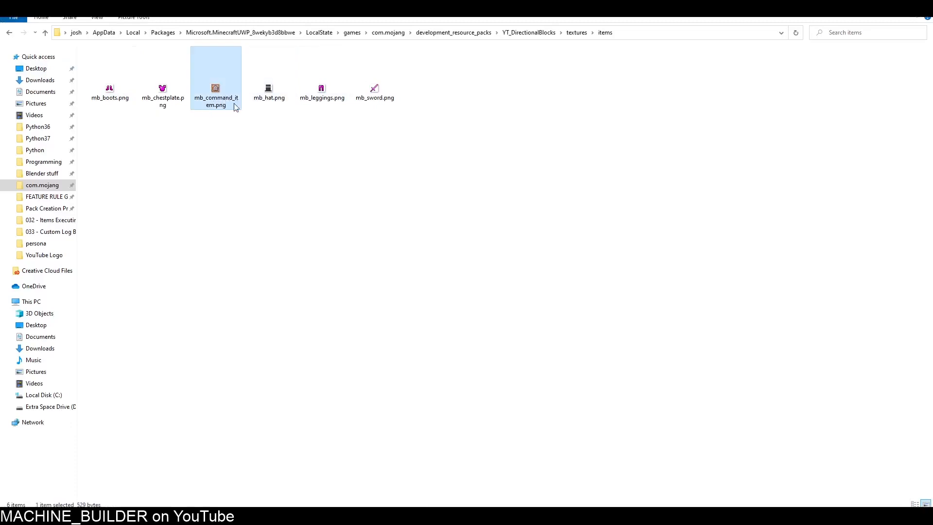
{"action": "left_click", "coordinate": [577, 32]}
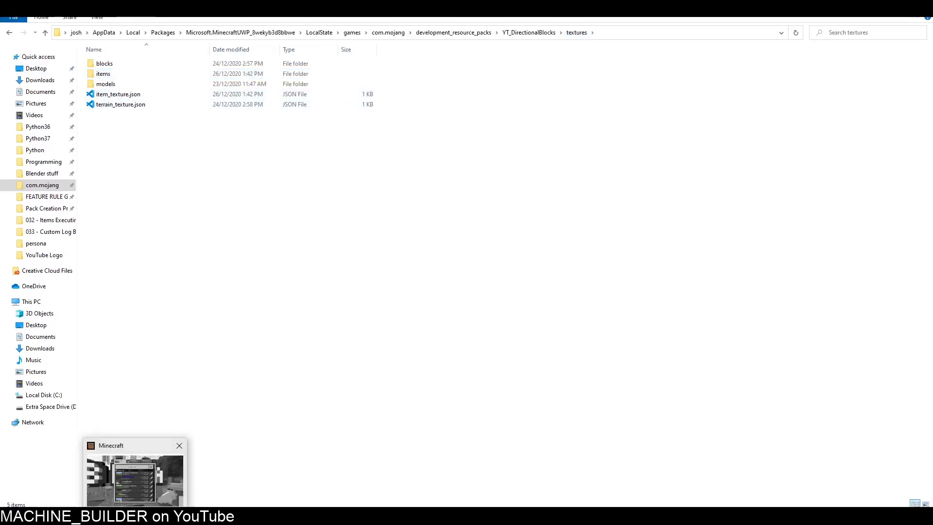
{"action": "left_click", "coordinate": [131, 485]}
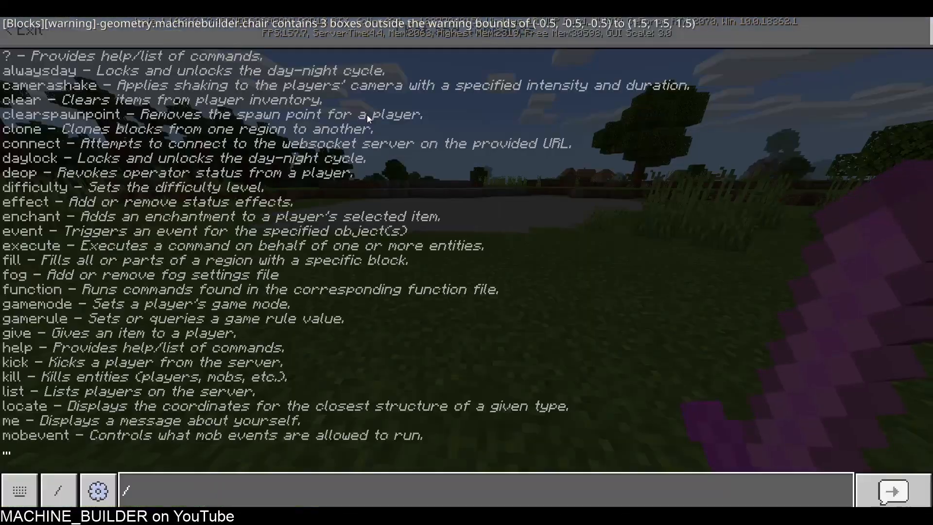
Give yourself machinebuilder:command_item via /give @p and check it in the inventory
{"action": "type", "text": "/give @p comma"}
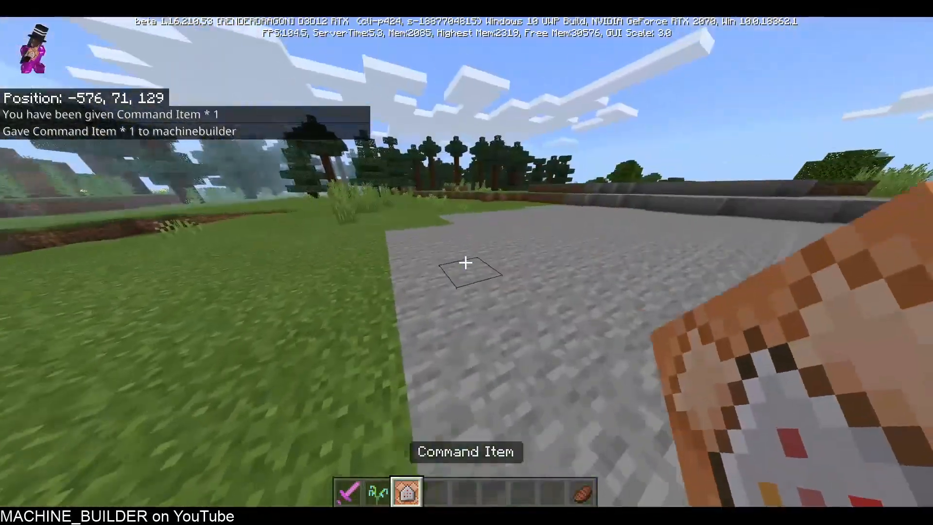
{"action": "key", "text": "e"}
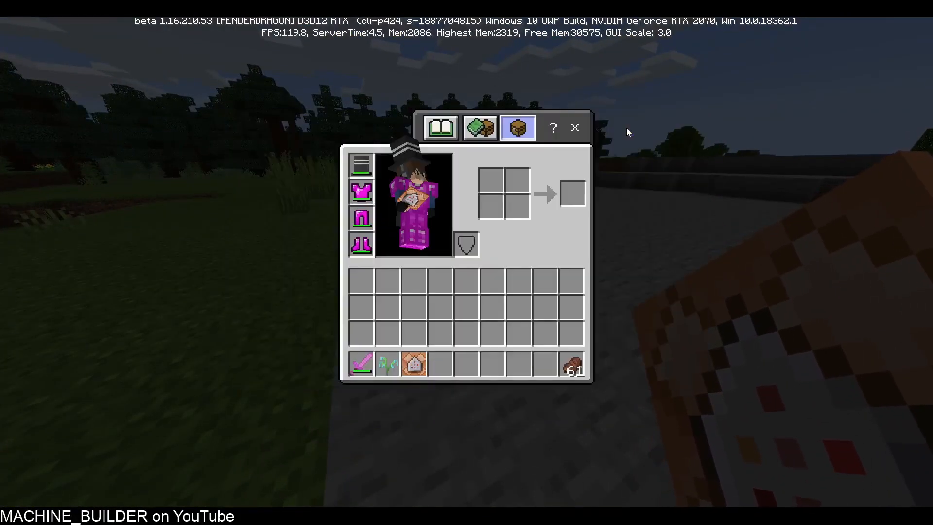
{"action": "left_click", "coordinate": [574, 128]}
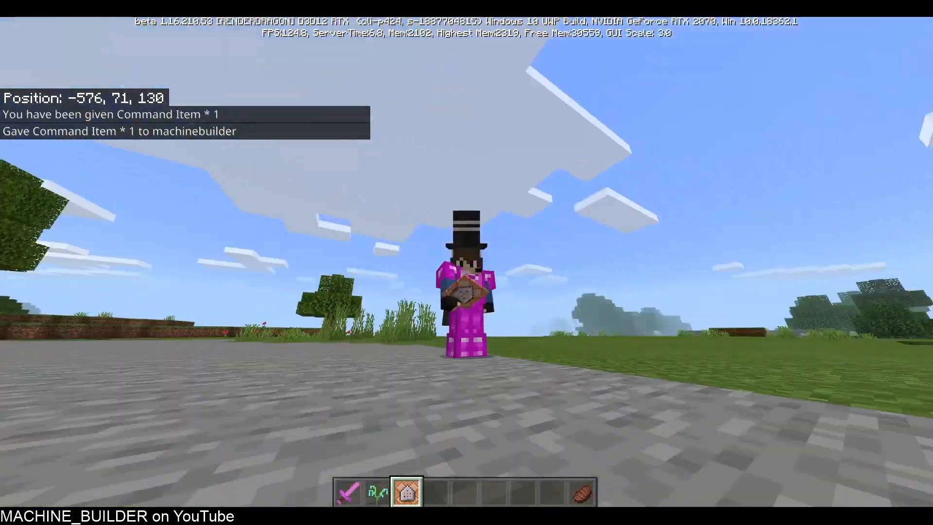